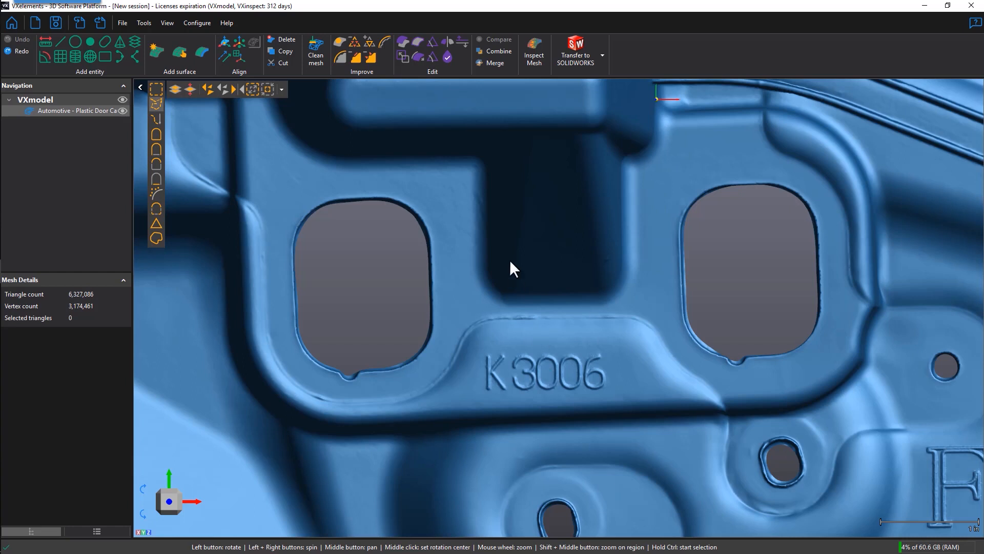
pyautogui.moveTo(357, 60)
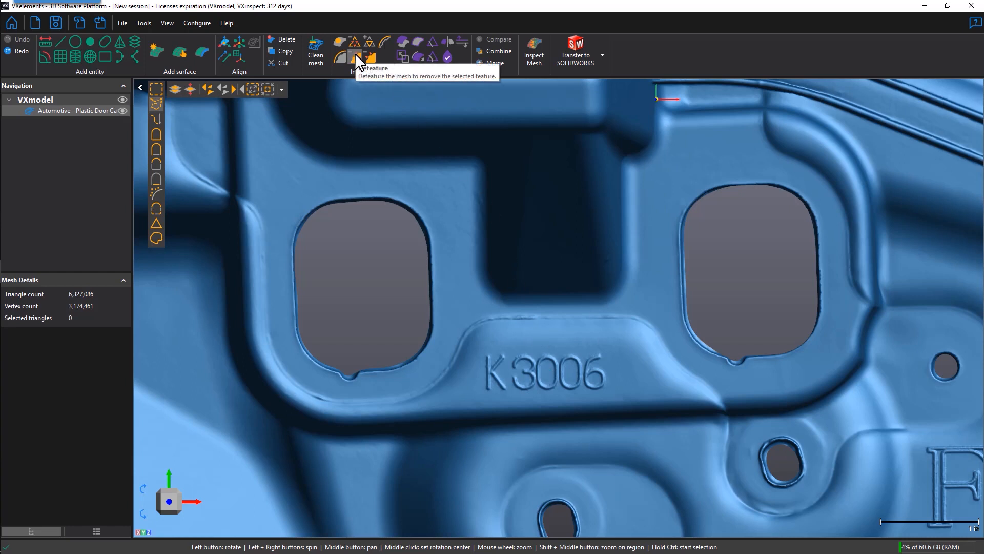
pyautogui.moveTo(587, 397)
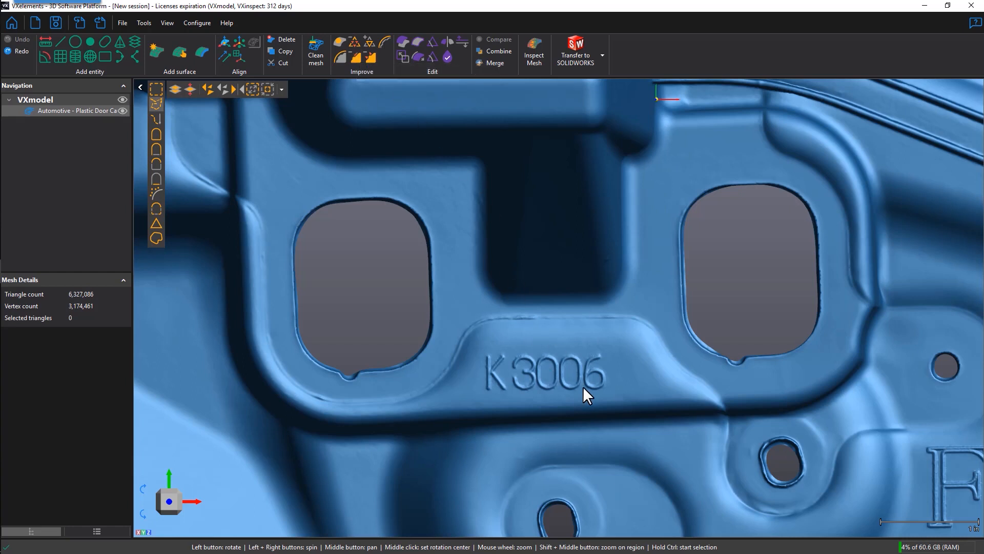
# Select the embossed 'K 3006' serial number and defeature it into smooth surface
pyautogui.press('ctrl')
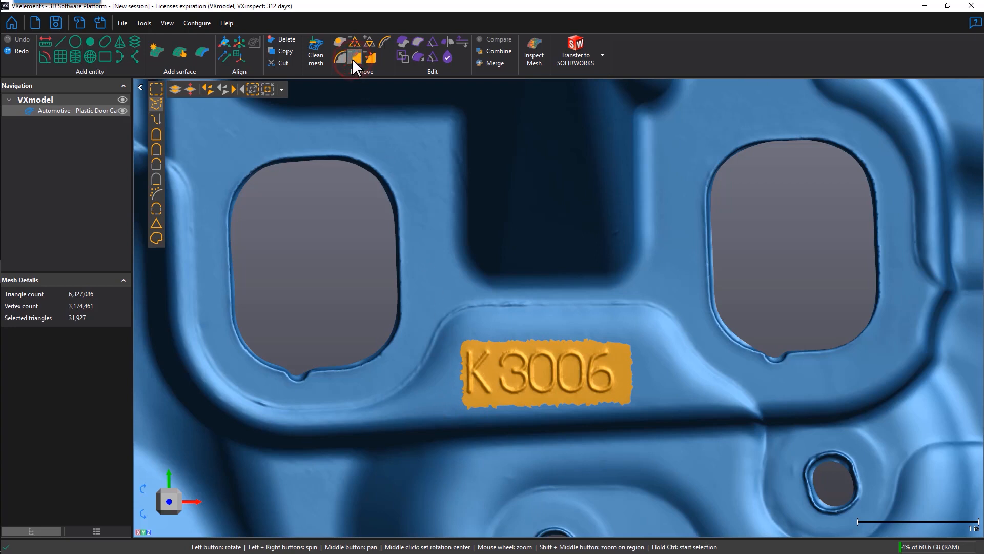
pyautogui.click(353, 58)
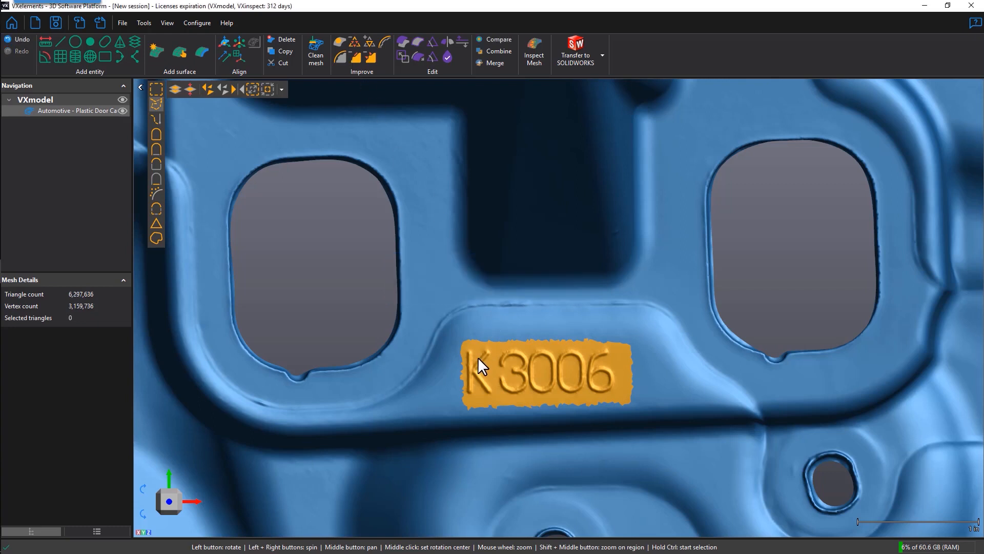
pyautogui.moveTo(508, 373)
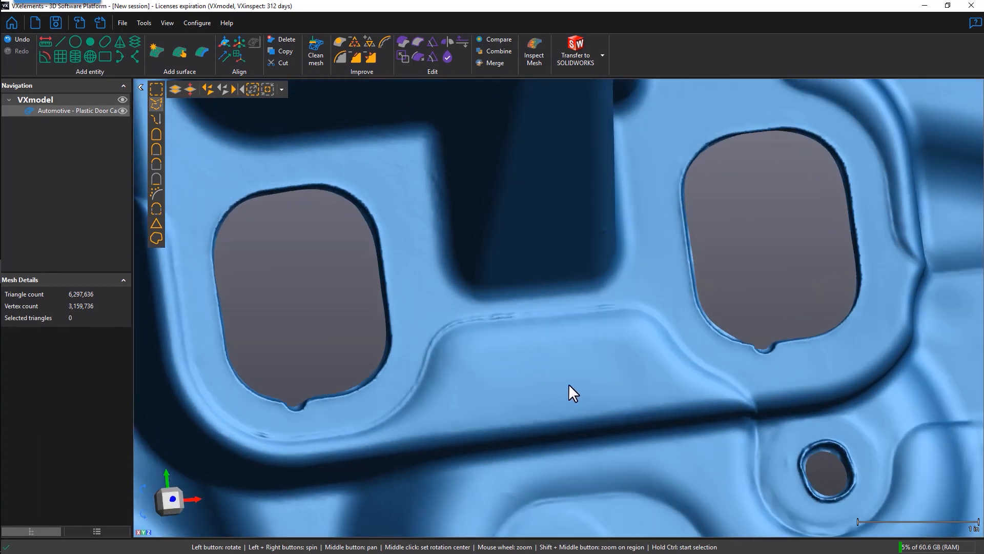
pyautogui.moveTo(479, 378)
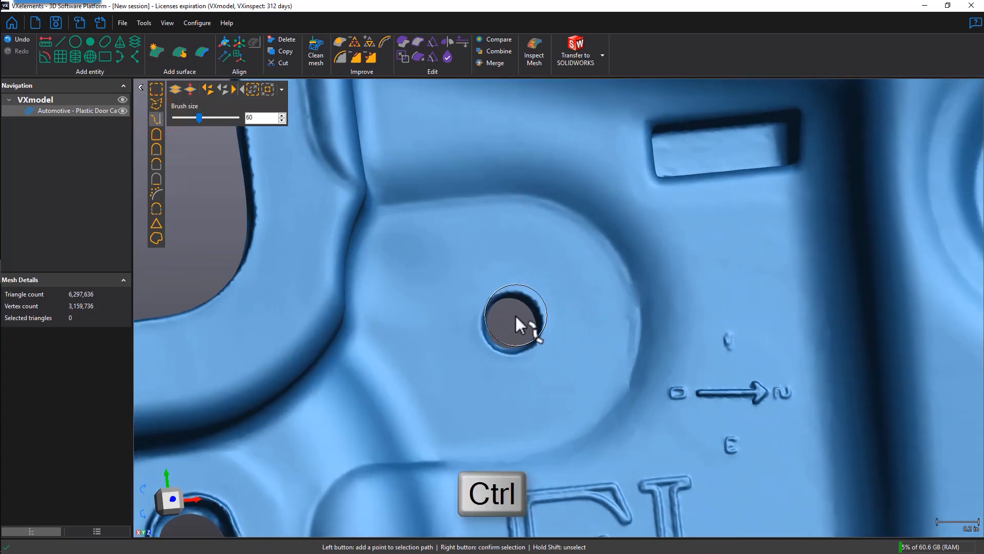
# Brush-select a ring of about 1,345 triangles around the small round hole
pyautogui.click(512, 323)
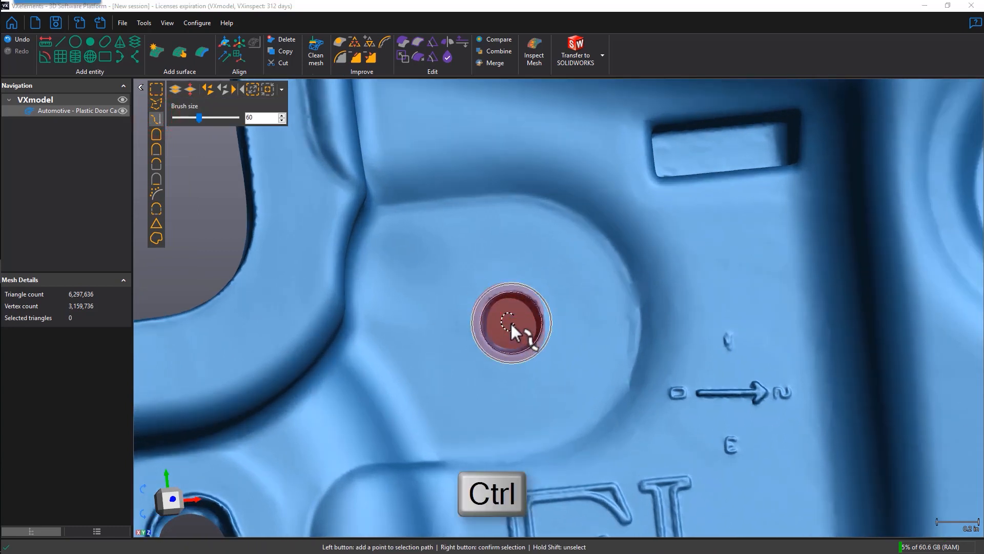
pyautogui.rightClick(515, 329)
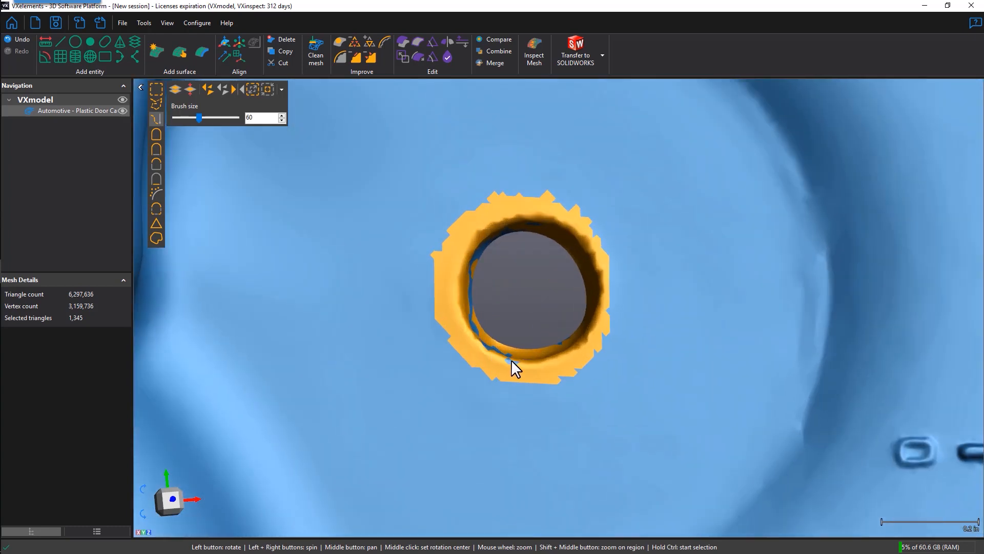
pyautogui.moveTo(356, 57)
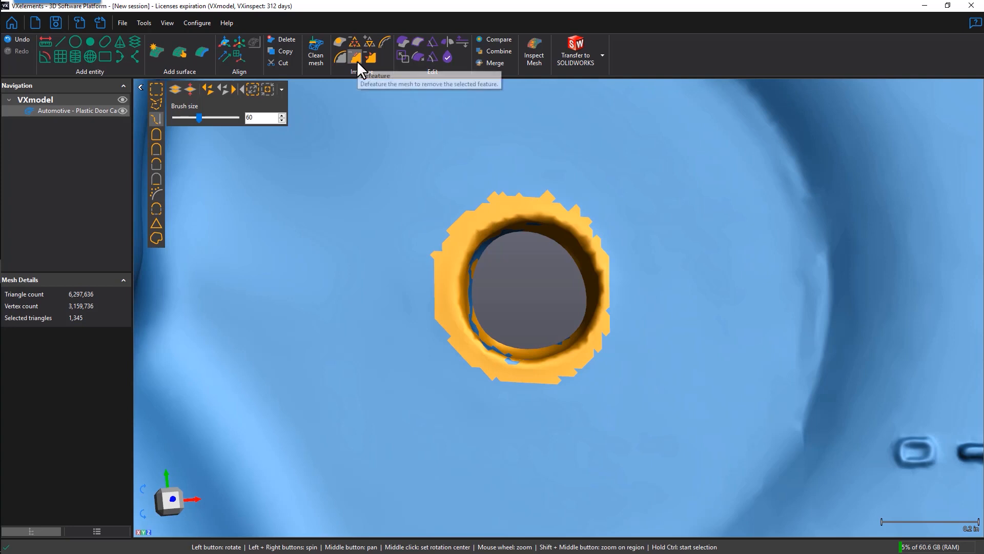
pyautogui.click(355, 56)
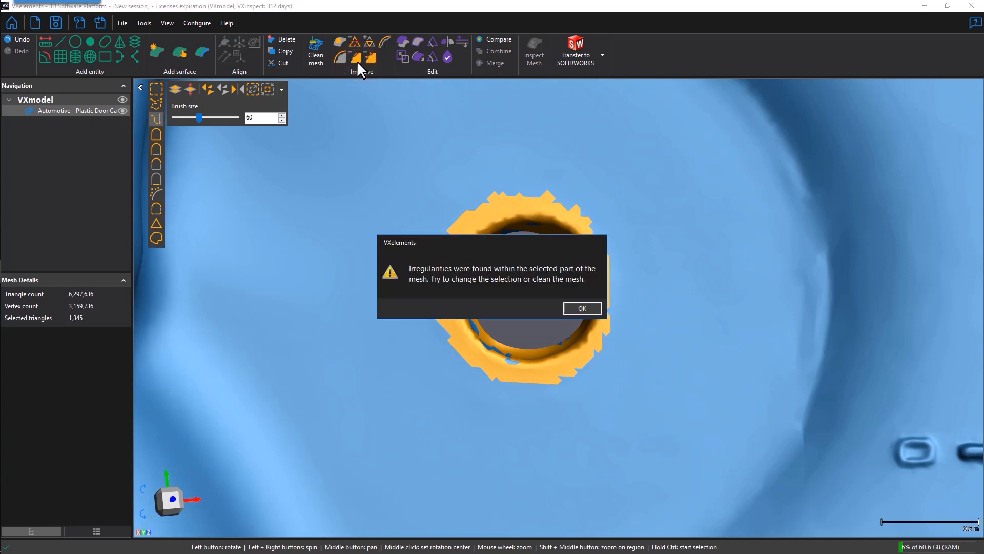
pyautogui.click(581, 308)
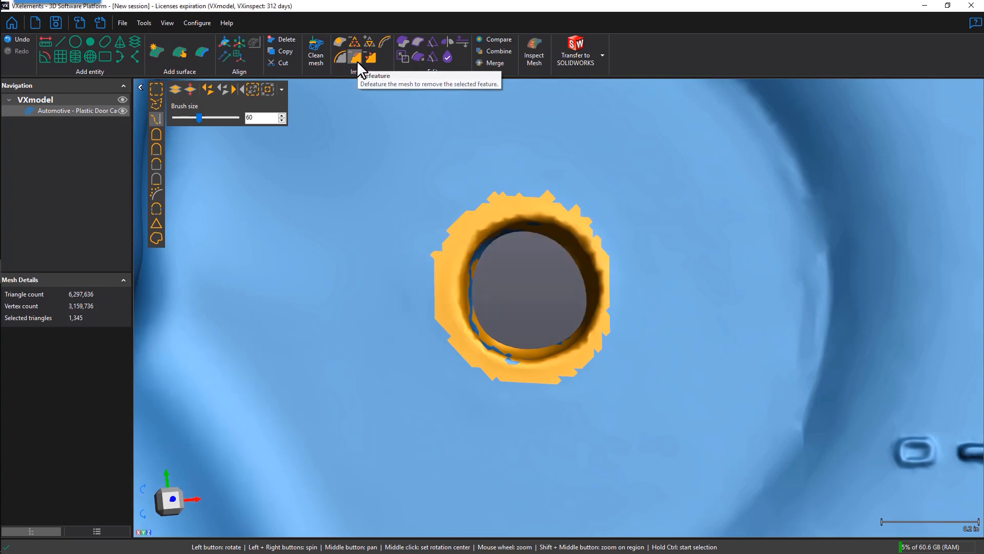
pyautogui.moveTo(253, 89)
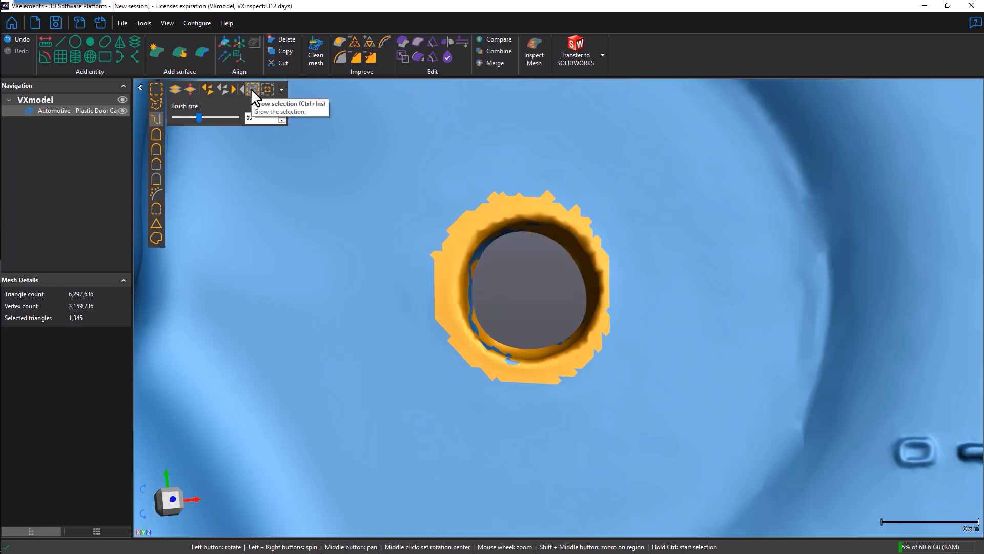
# Grow the hole selection to about 1,958 triangles and defeature to fill it
pyautogui.click(252, 89)
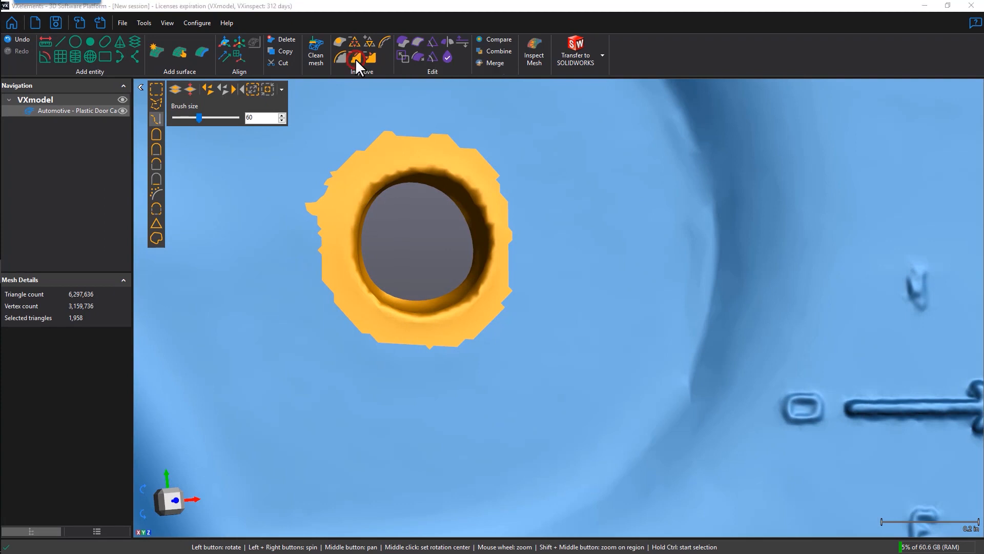
pyautogui.click(357, 59)
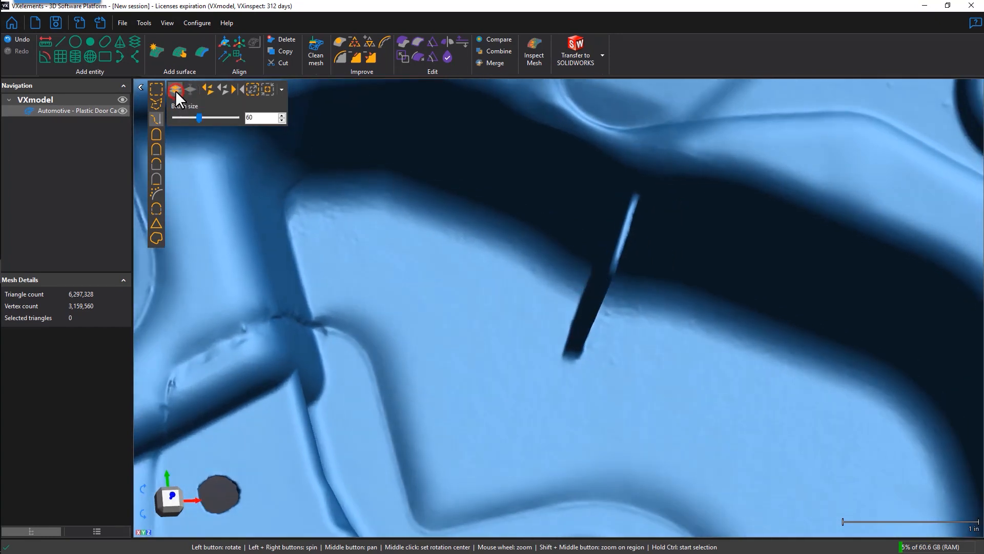
# Brush-select about 27,546 triangles around the divider rib with brush size 50
pyautogui.press('ctrl')
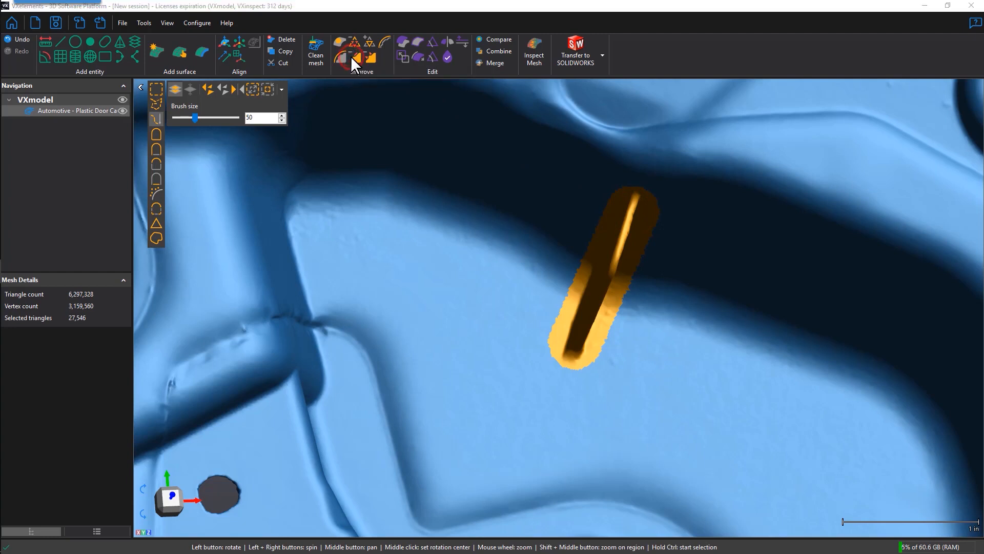
# Defeature the selected divider, leaving a smooth mesh of about 6,278,106 triangles
pyautogui.click(350, 58)
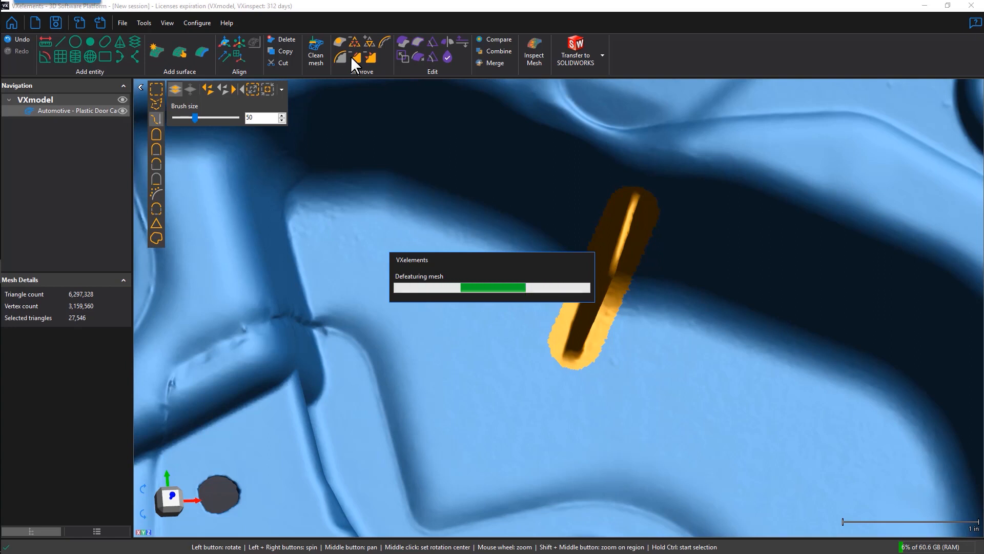
pyautogui.click(355, 56)
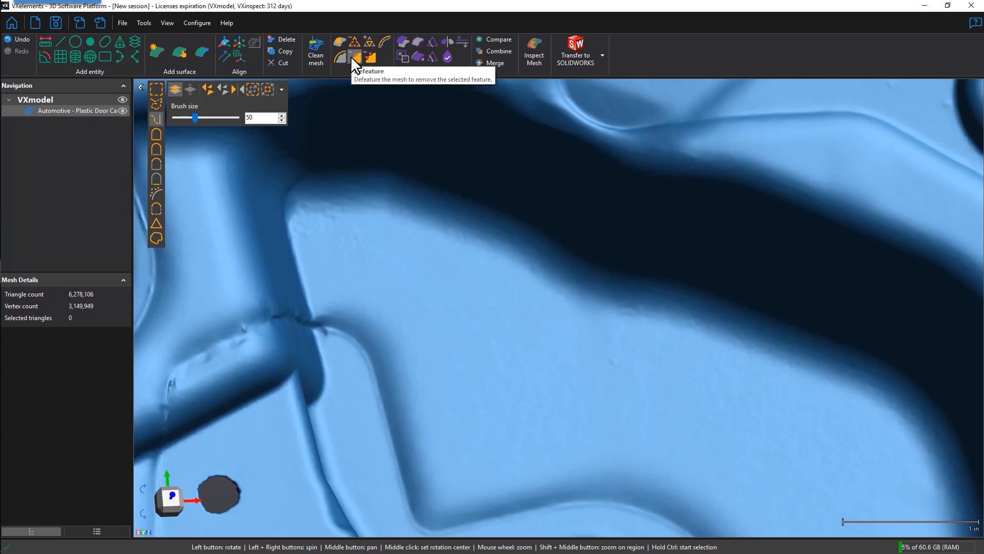
pyautogui.moveTo(595, 333)
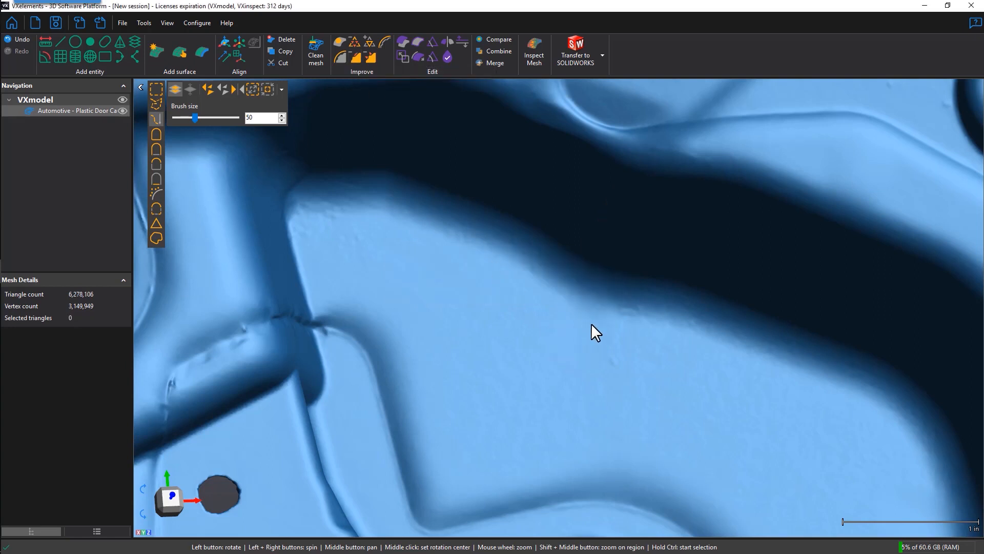